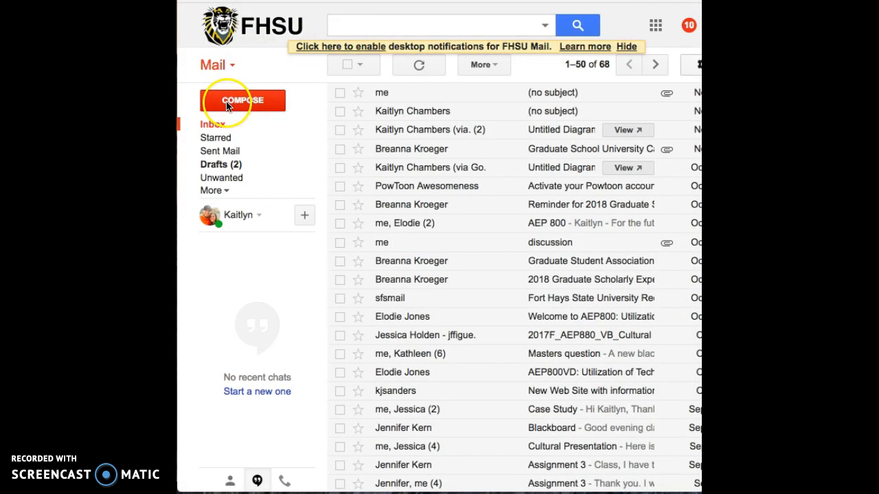
mouse_move(631, 8)
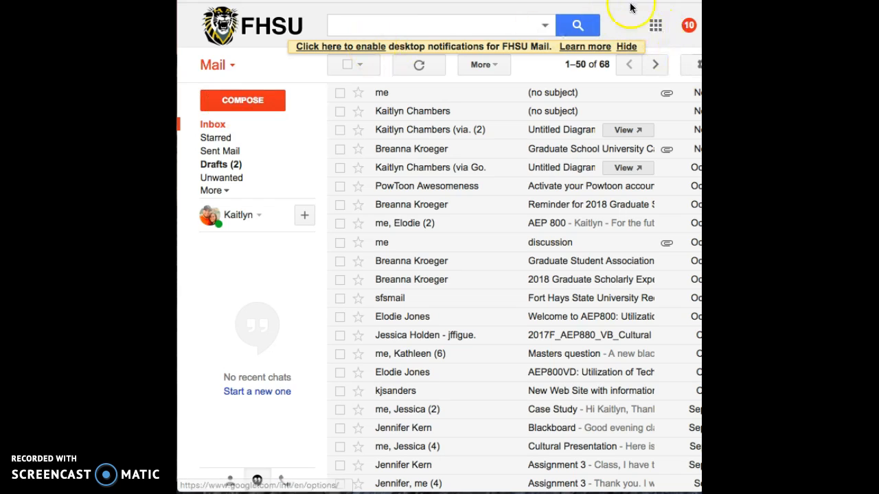
- Go from Gmail to Google Drive via the Google apps menu
click(653, 25)
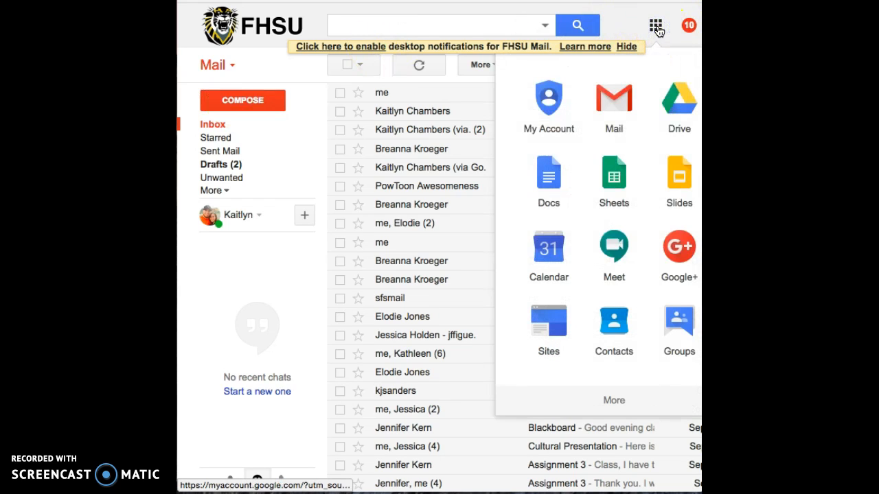
click(678, 99)
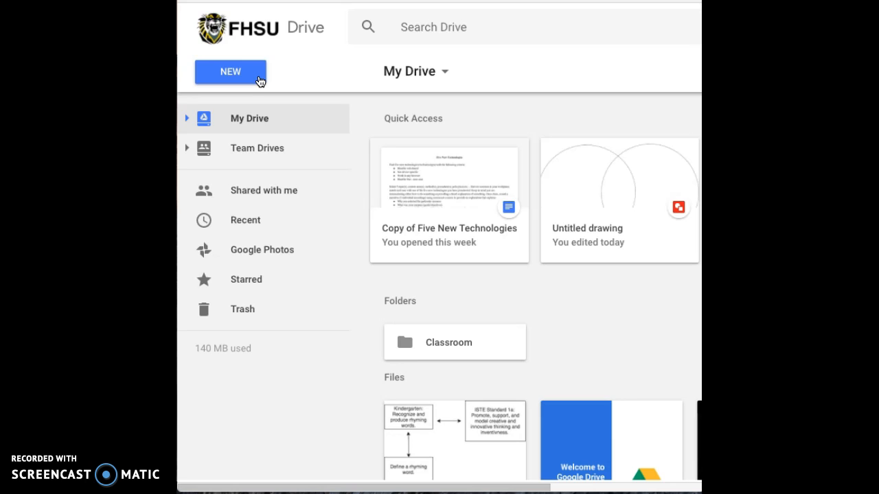
- Create a new blank Google Drawings file from Drive's New > More menu
click(231, 72)
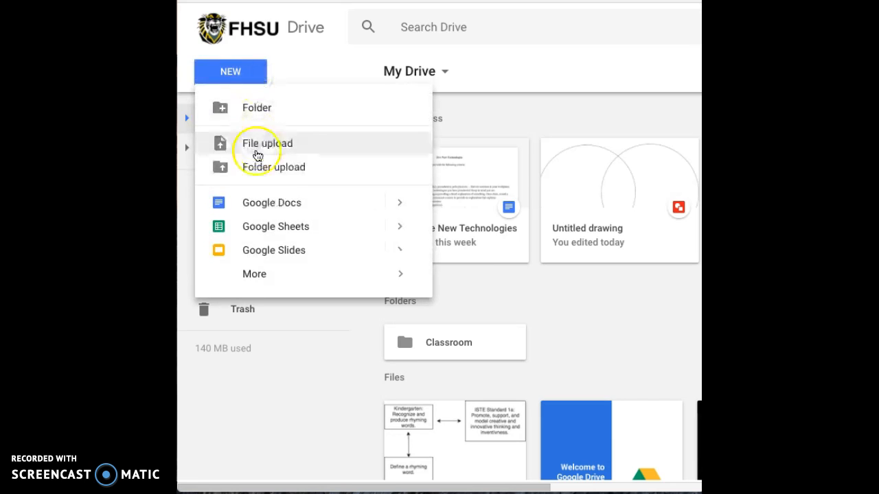
click(254, 274)
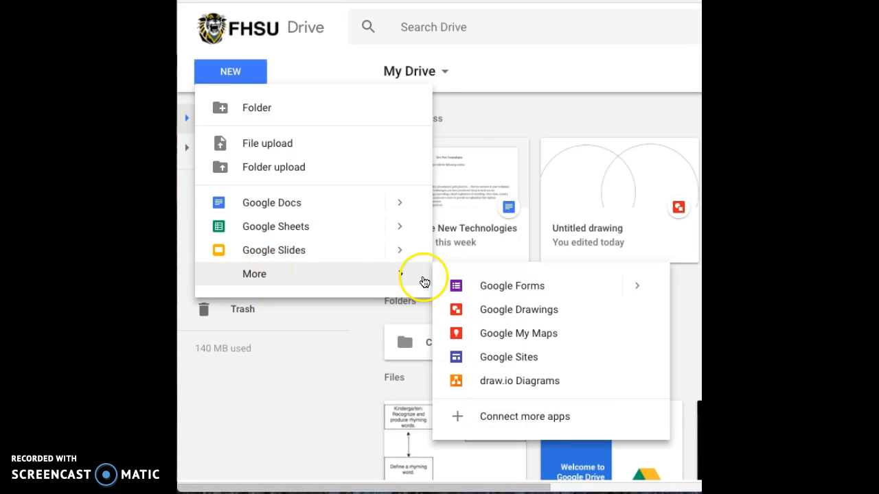
click(519, 310)
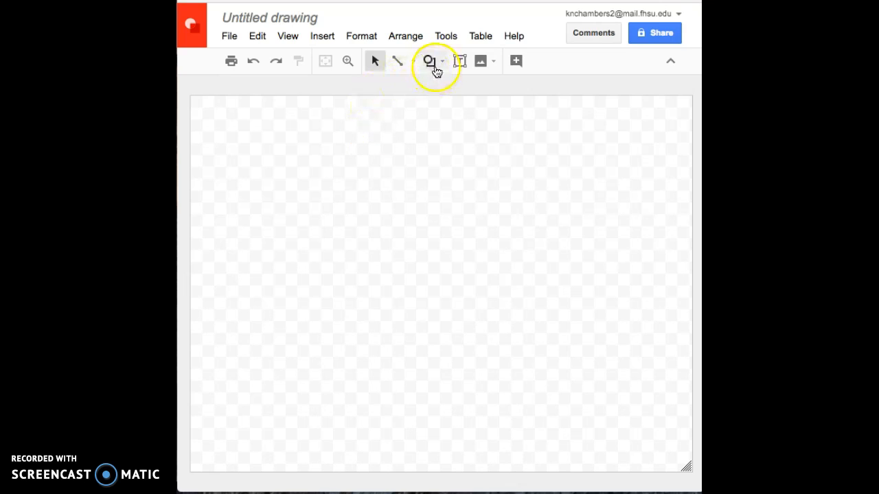
mouse_move(434, 62)
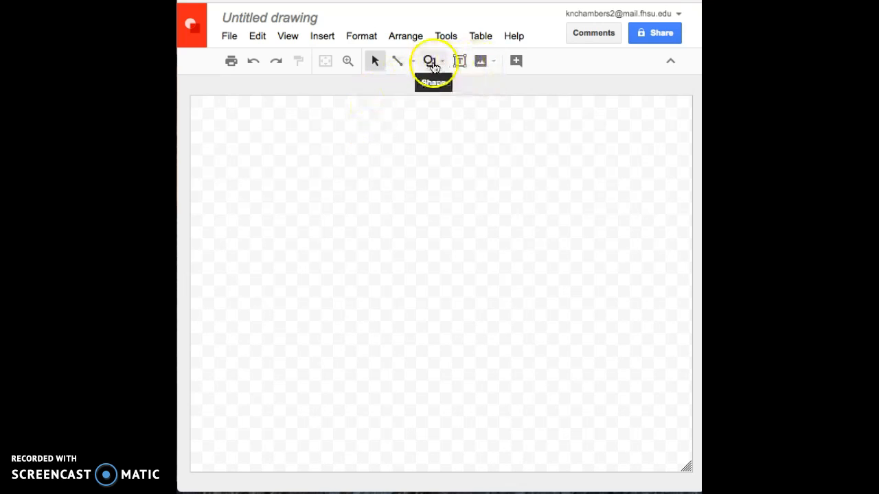
- Draw a large oval circle on the left and start a second overlapping one on the right
click(430, 60)
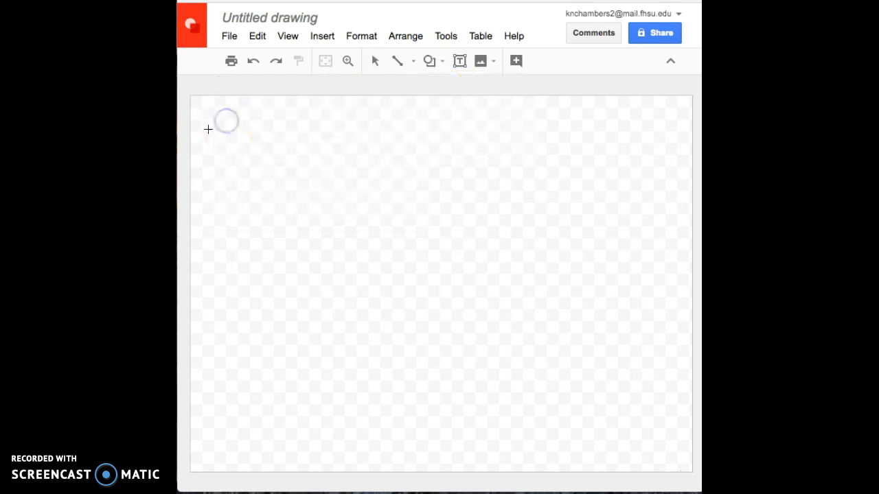
drag(208, 129, 497, 423)
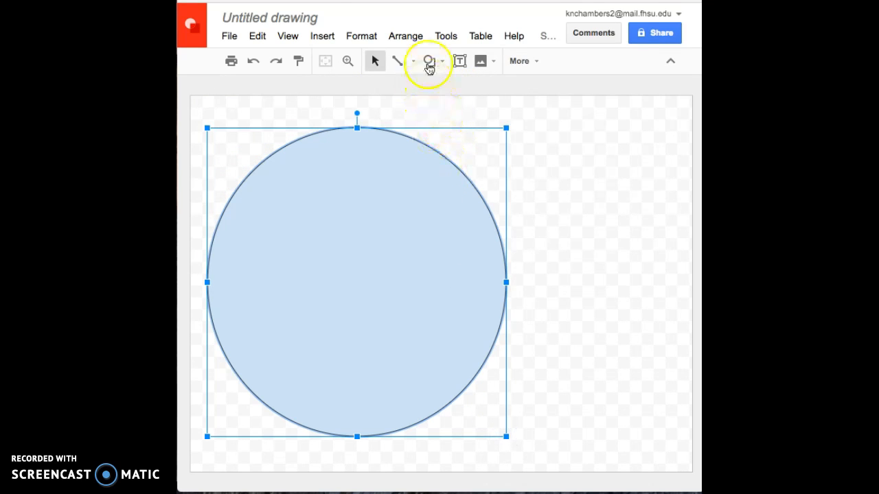
click(428, 60)
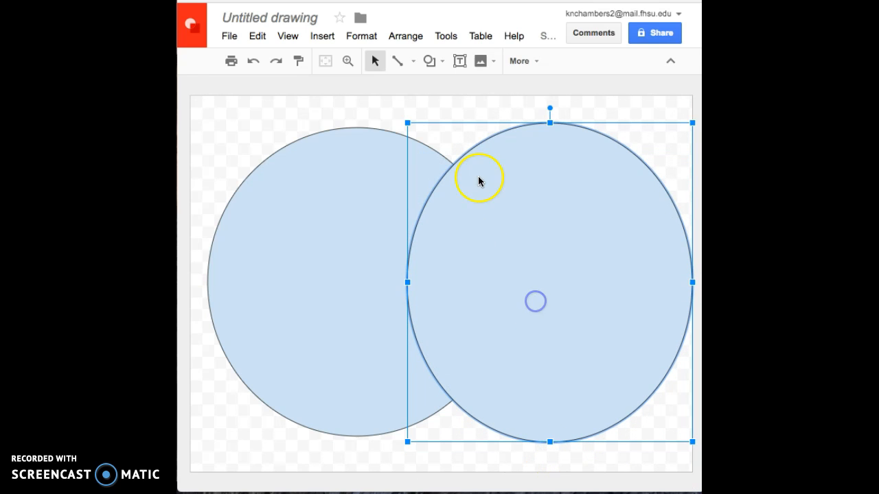
- Set both circles' fill colour to Transparent so only outlines remain
click(520, 61)
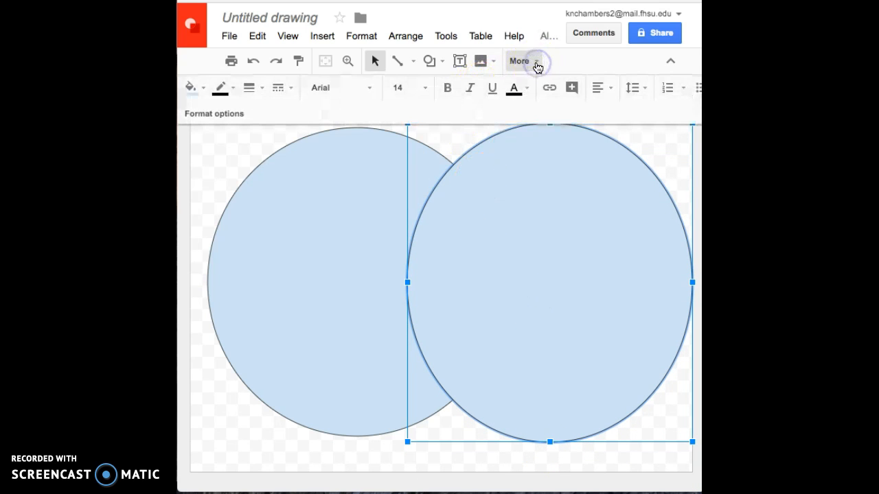
click(195, 88)
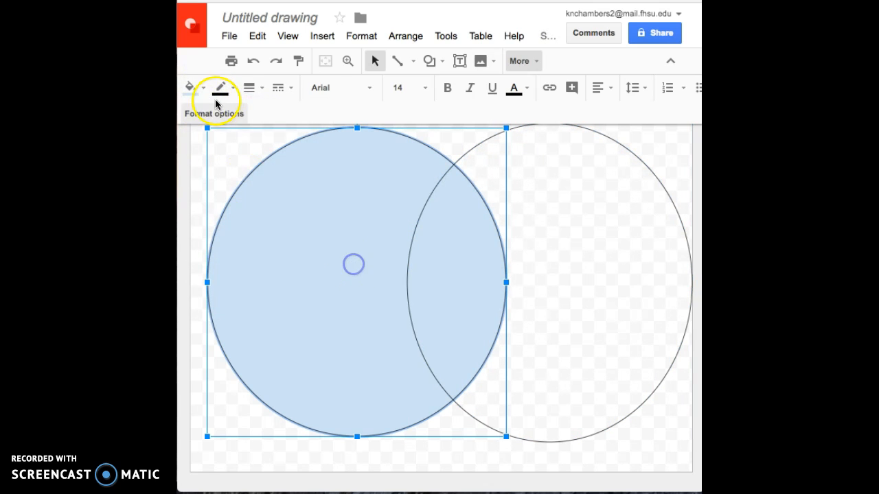
click(190, 87)
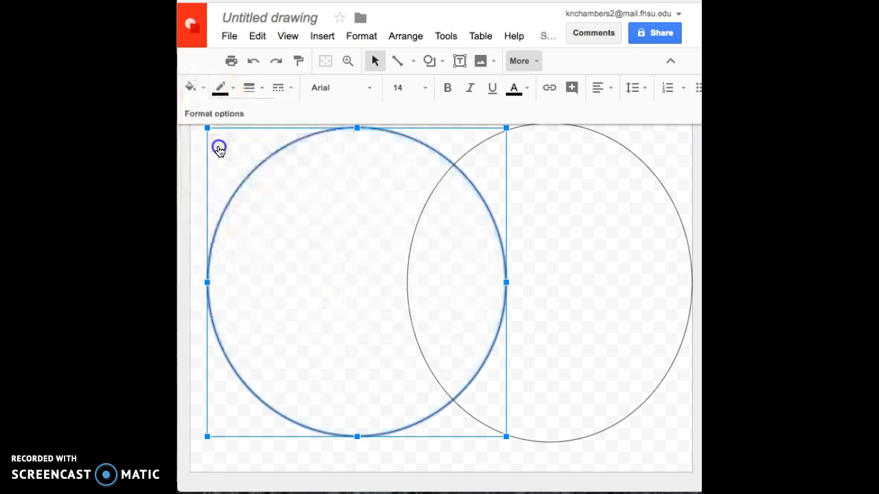
mouse_move(432, 66)
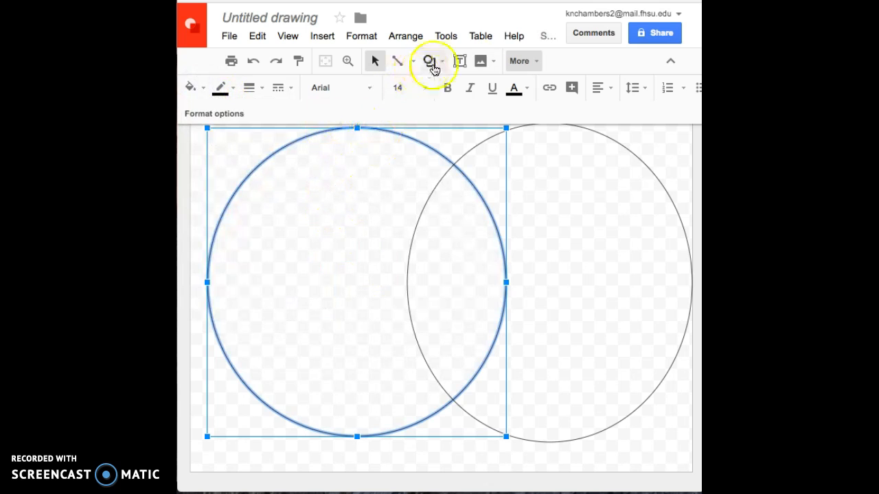
click(462, 61)
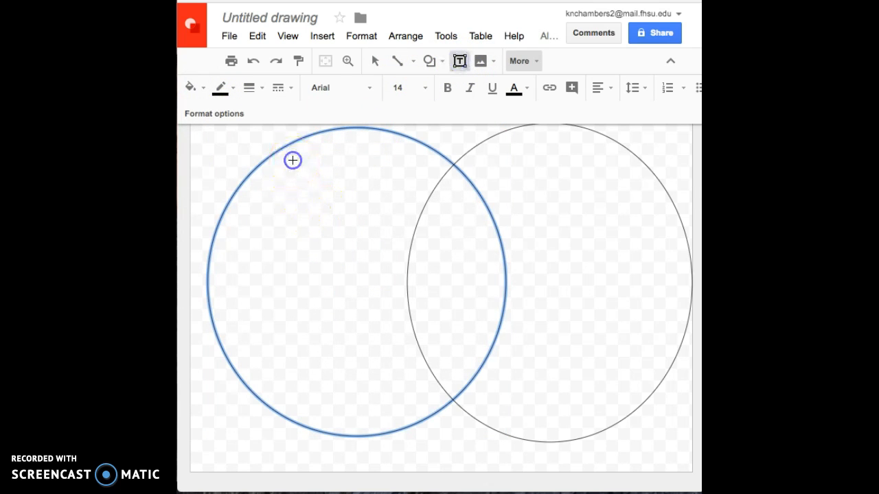